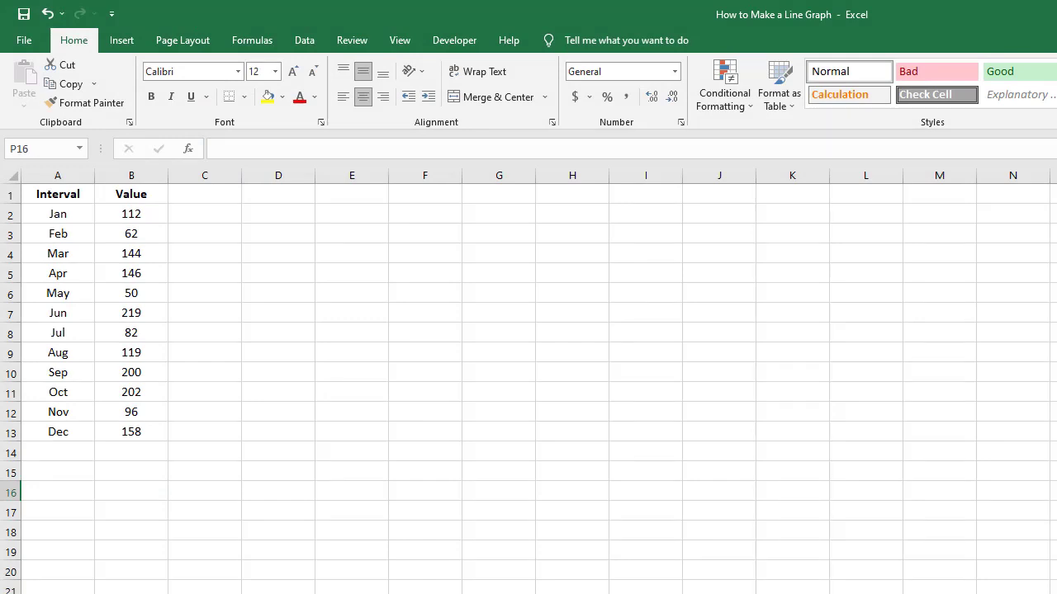
Step: Select the Jan–Dec data in A2:B13 and insert a plain 2-D Line chart
{"action": "left_click", "coordinate": [58, 431]}
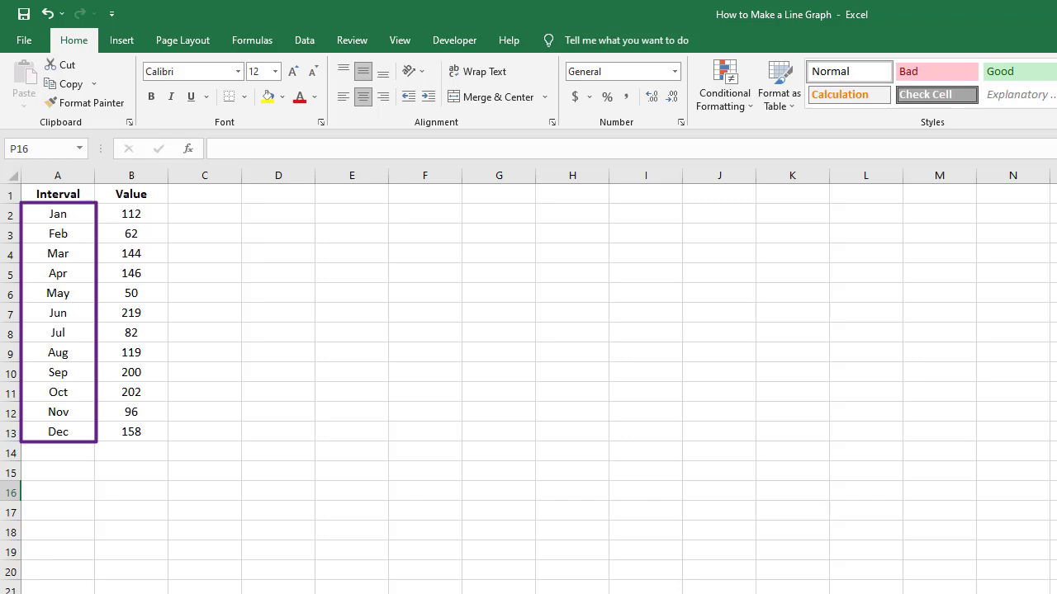
{"action": "left_click", "coordinate": [131, 213]}
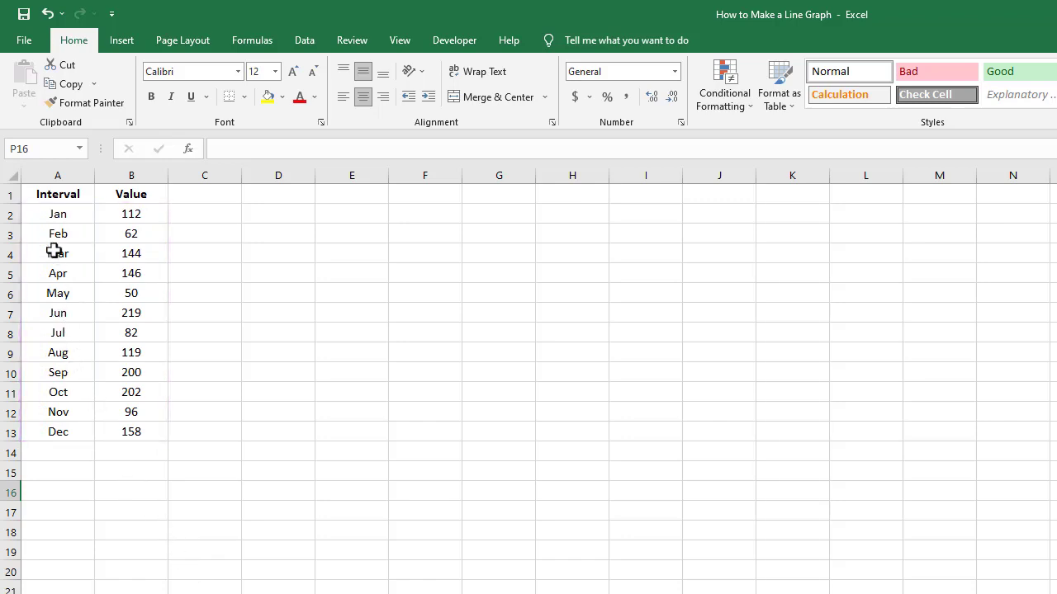
{"action": "left_click_drag", "start_coordinate": [57, 213], "coordinate": [152, 431]}
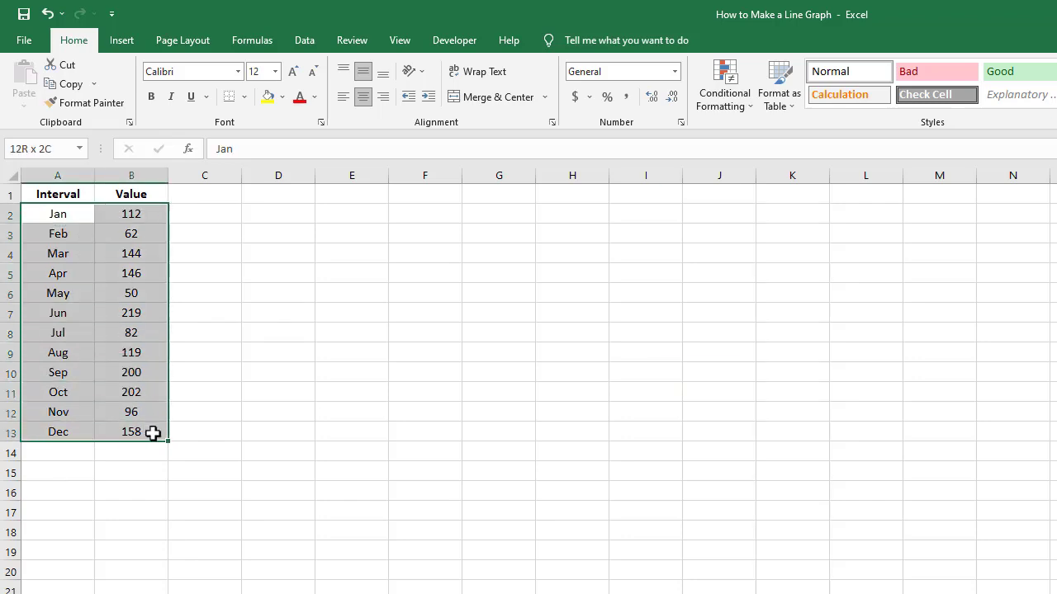
{"action": "left_click", "coordinate": [58, 213]}
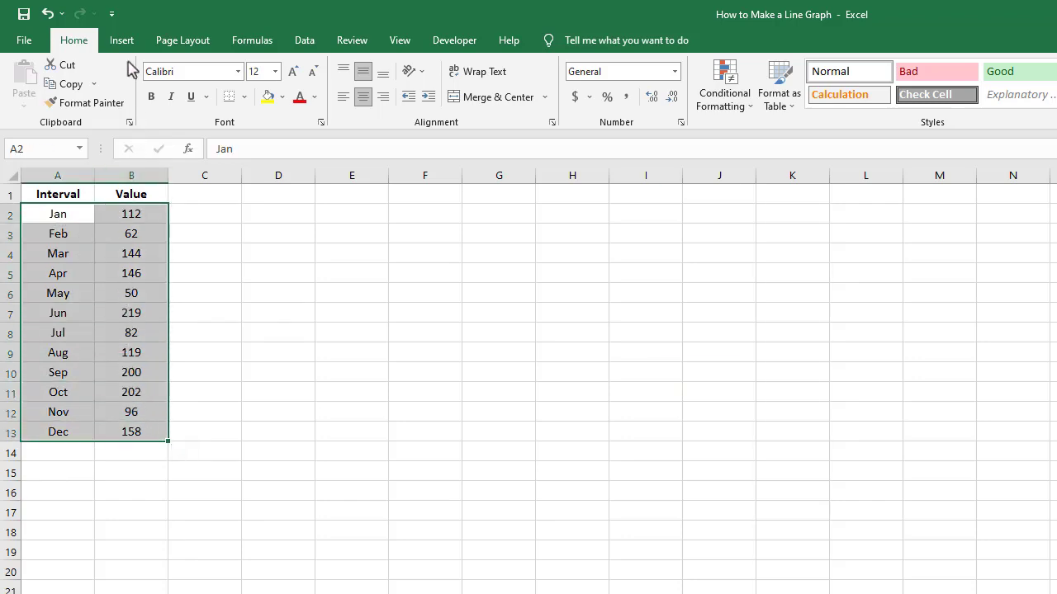
{"action": "left_click", "coordinate": [121, 40]}
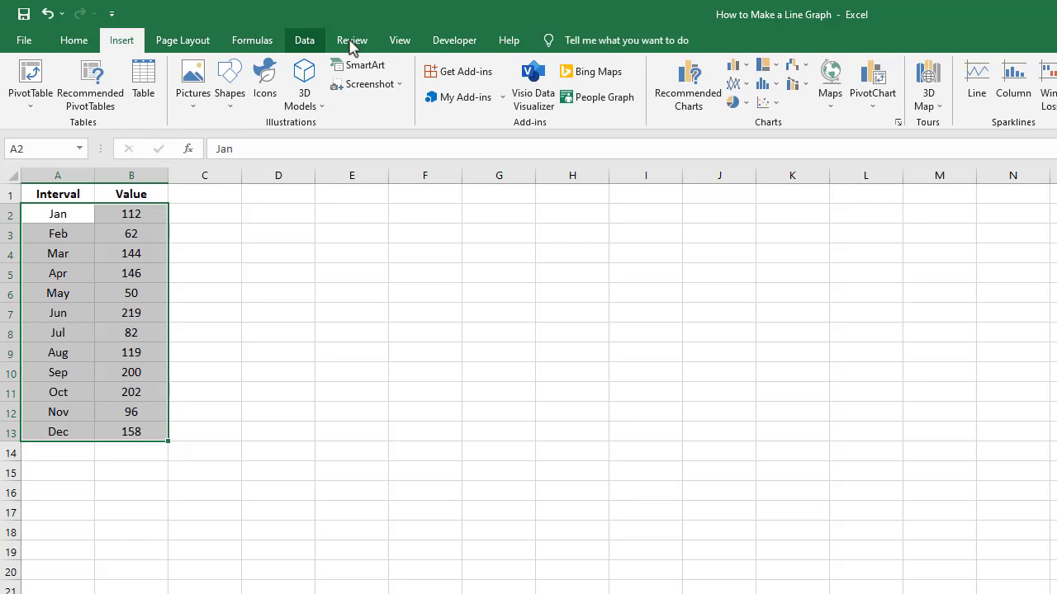
{"action": "mouse_move", "coordinate": [738, 85]}
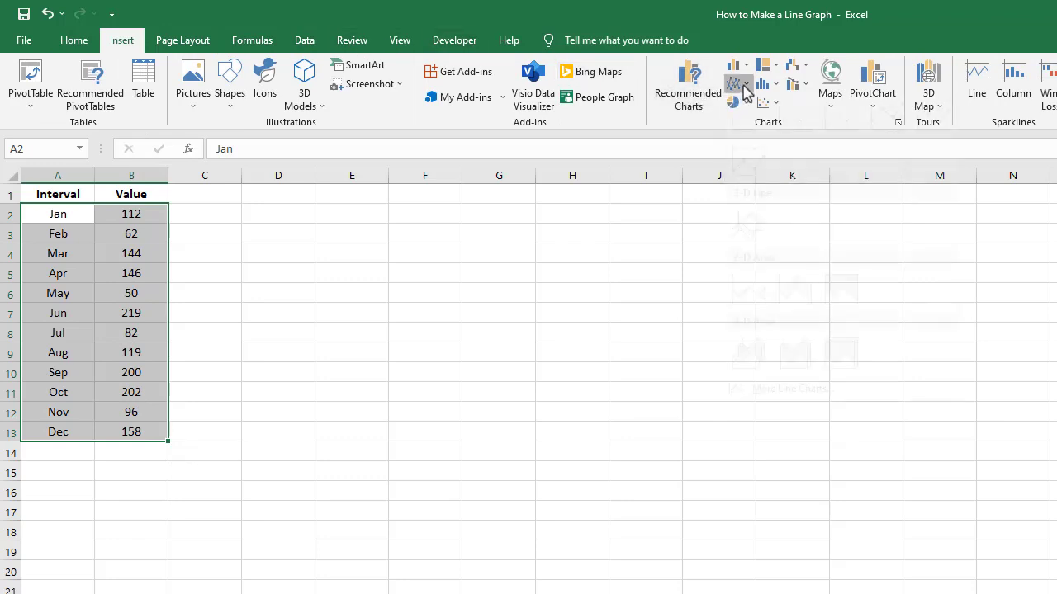
{"action": "left_click", "coordinate": [738, 82]}
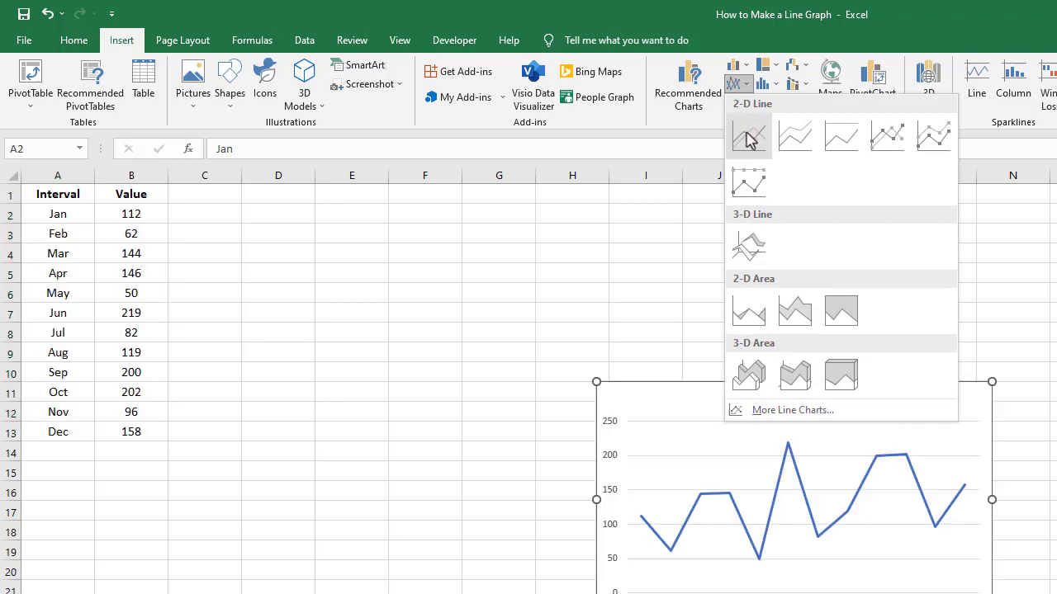
{"action": "left_click", "coordinate": [749, 137]}
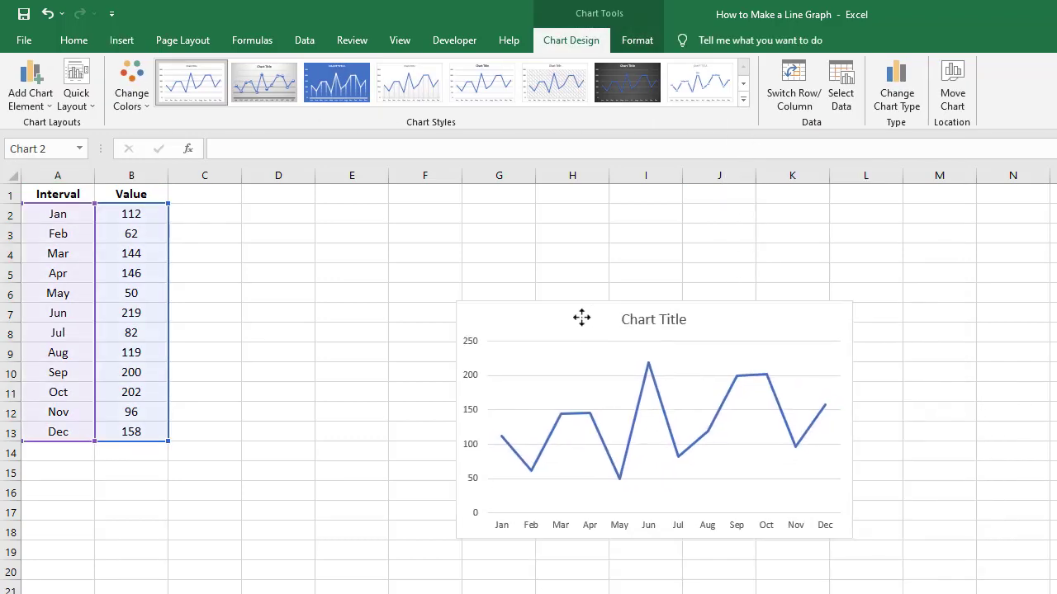
Step: Move the chart up beside the data and change its title to 'New Title'
{"action": "left_click_drag", "start_coordinate": [653, 413], "coordinate": [518, 363]}
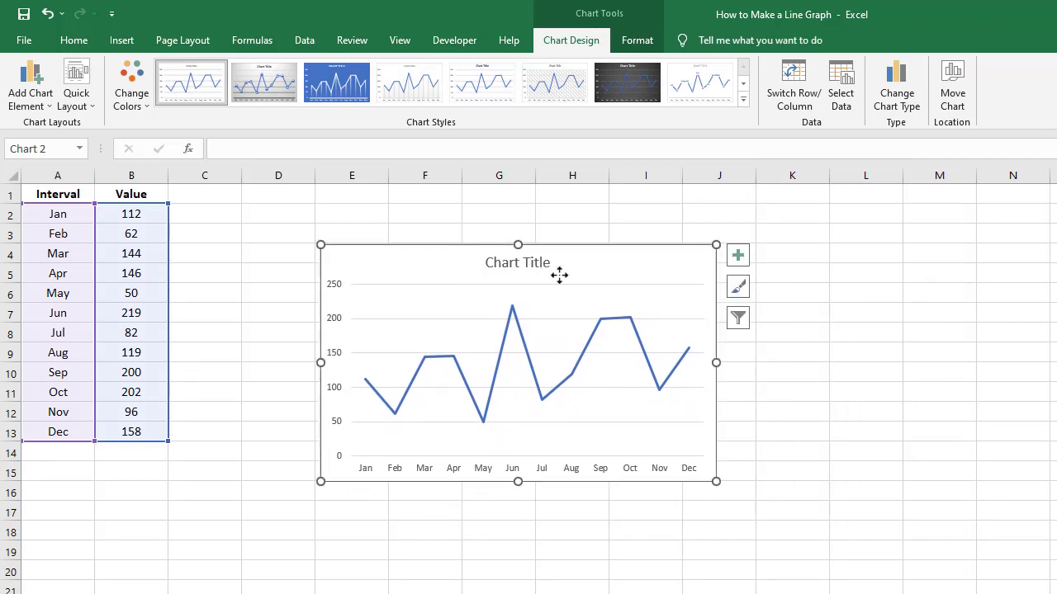
{"action": "mouse_move", "coordinate": [667, 275]}
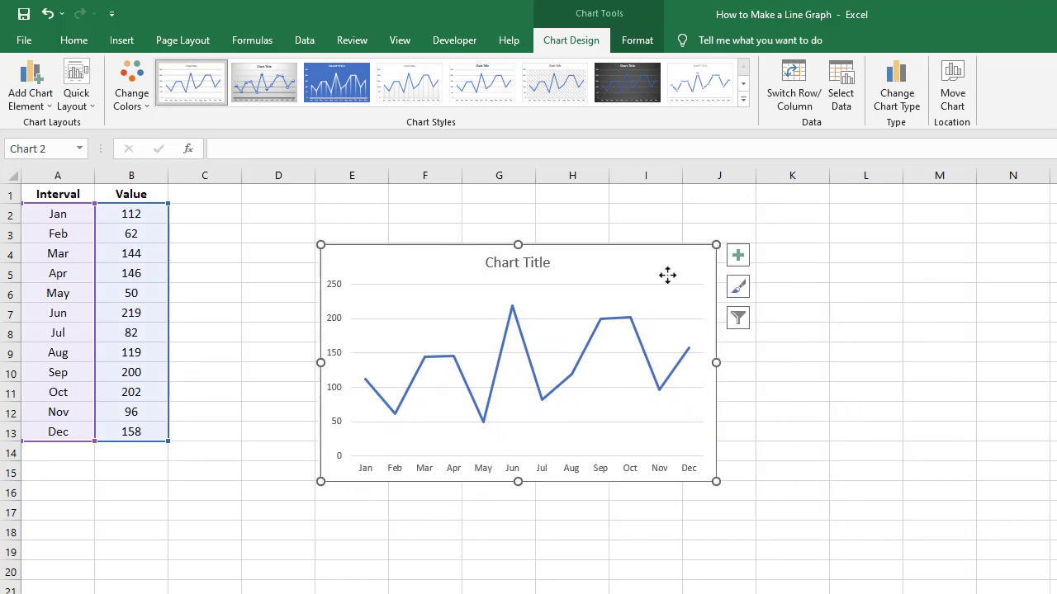
{"action": "mouse_move", "coordinate": [493, 262]}
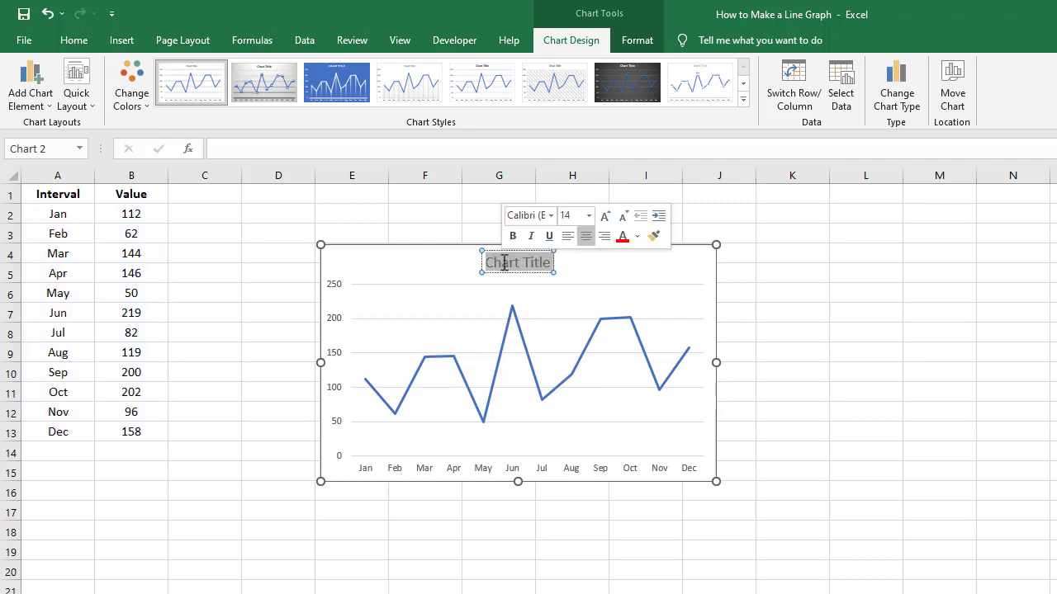
{"action": "type", "text": "New Title"}
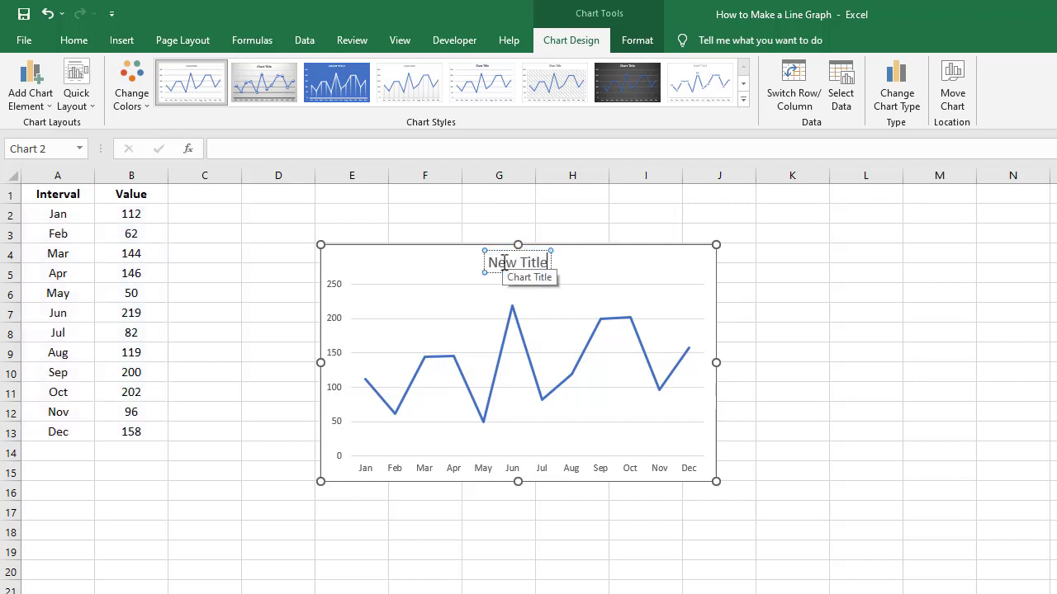
{"action": "left_click", "coordinate": [645, 214]}
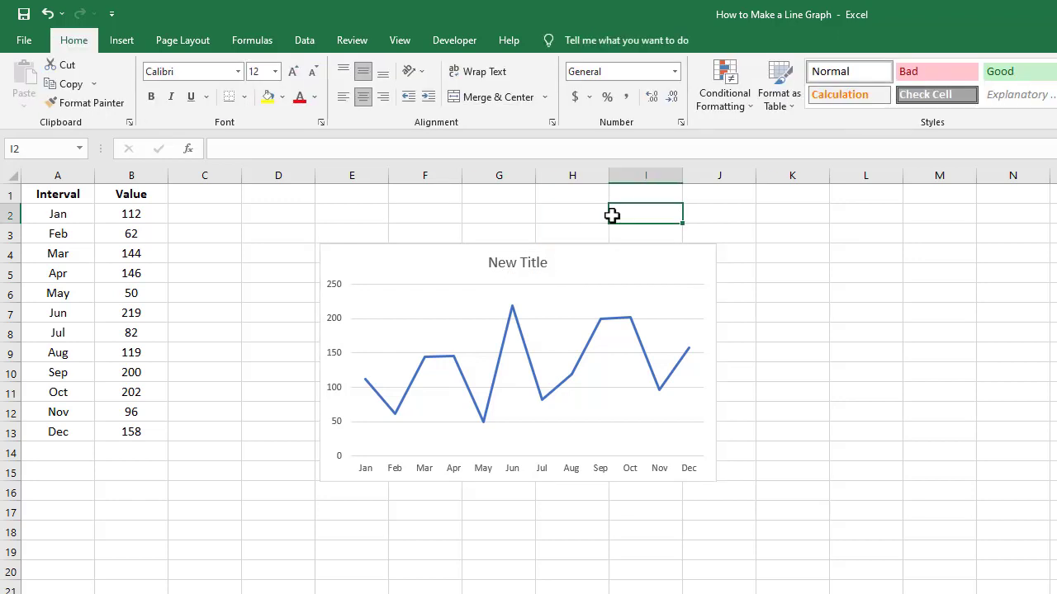
{"action": "mouse_move", "coordinate": [562, 263]}
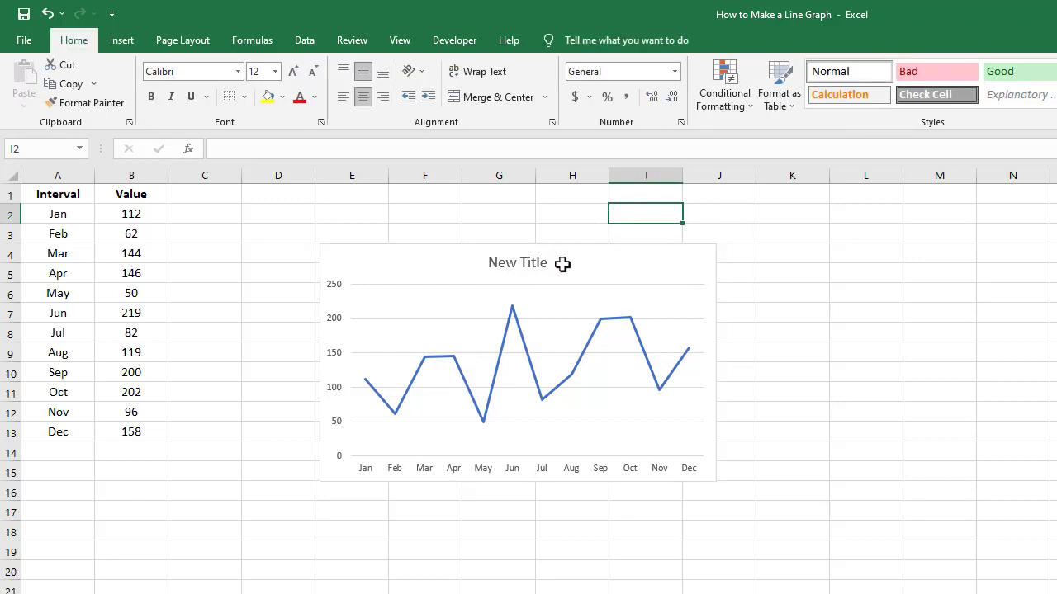
{"action": "left_click", "coordinate": [517, 364]}
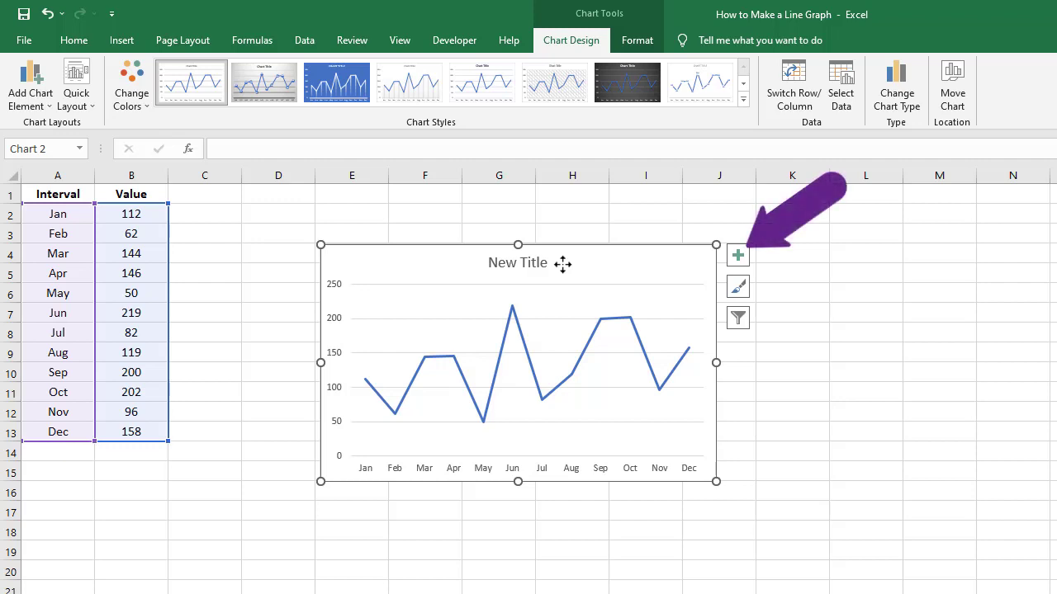
{"action": "mouse_move", "coordinate": [724, 262]}
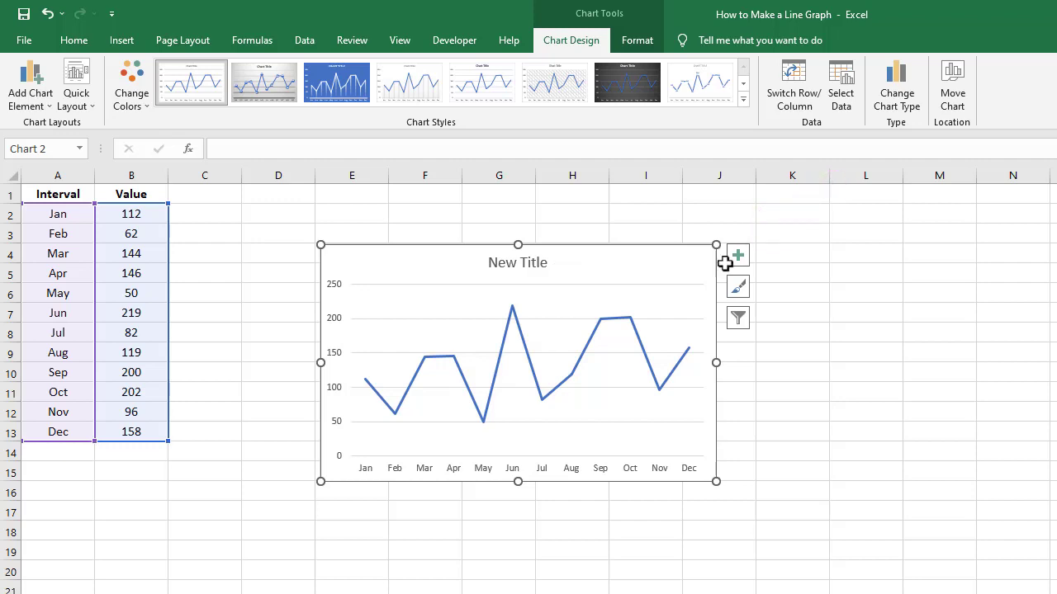
{"action": "left_click", "coordinate": [736, 255]}
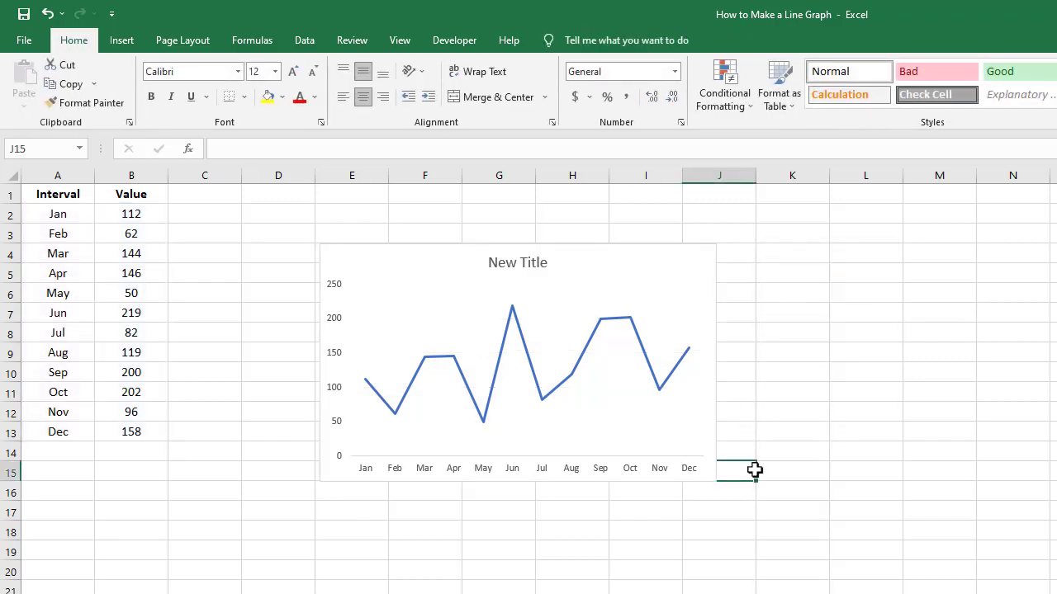
{"action": "mouse_move", "coordinate": [401, 362]}
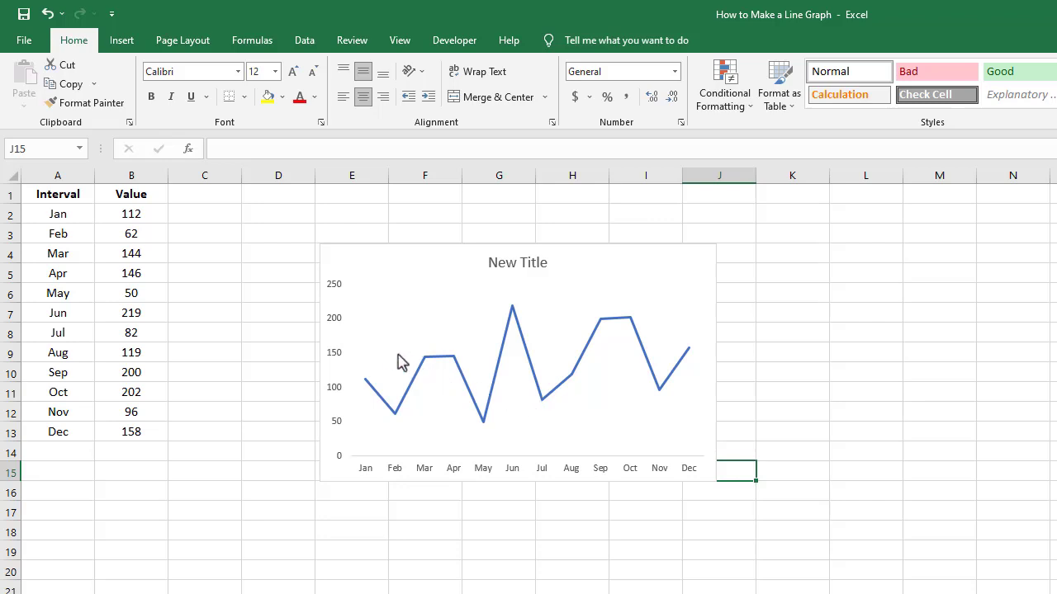
Step: Set the chart's vertical value axis and horizontal month axis labels to 12-point font
{"action": "left_click", "coordinate": [495, 355]}
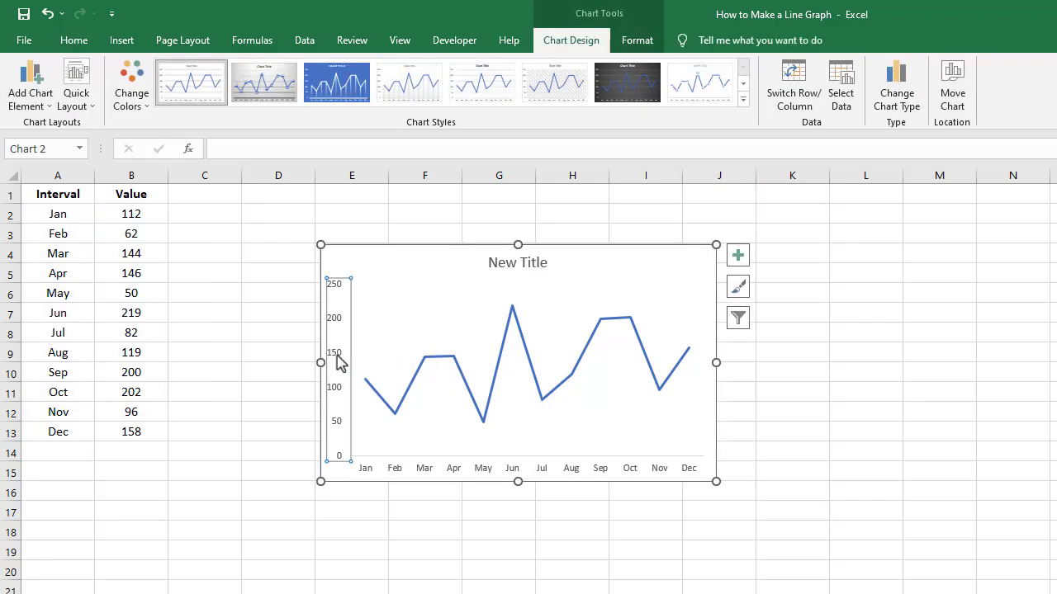
{"action": "left_click", "coordinate": [74, 40]}
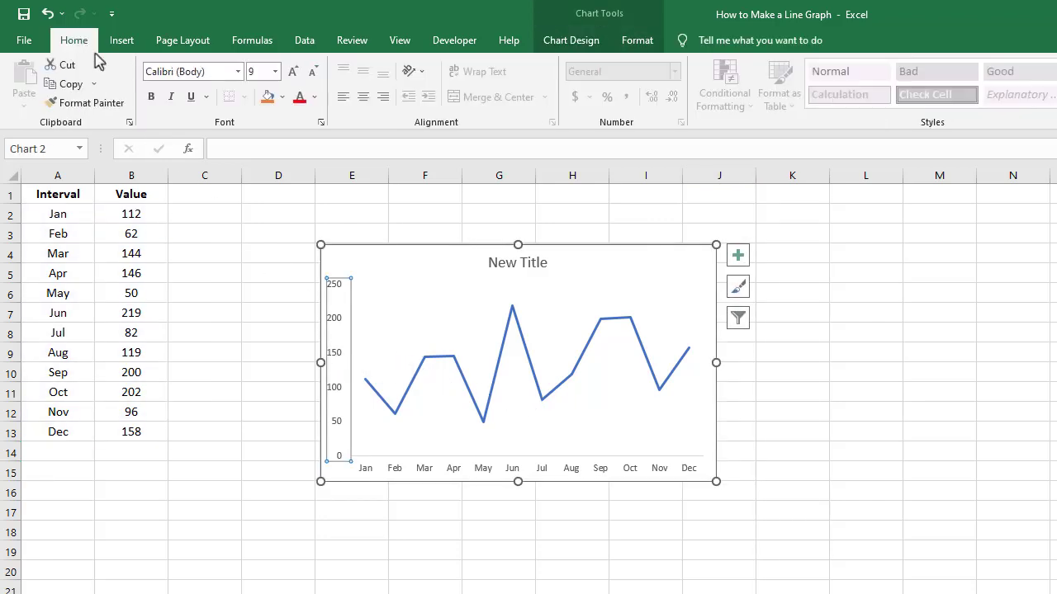
{"action": "left_click", "coordinate": [273, 71]}
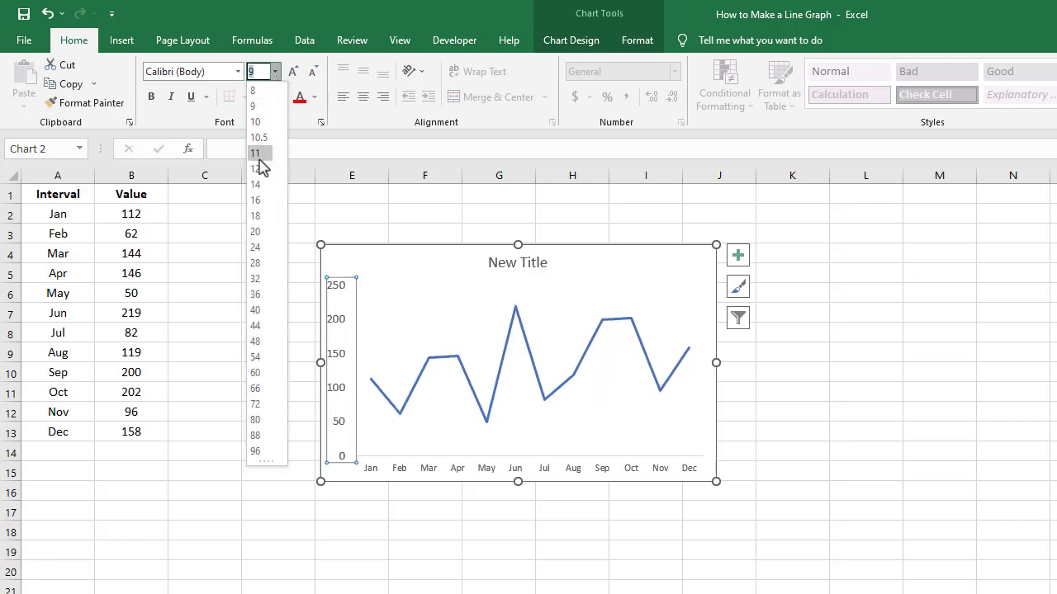
{"action": "left_click", "coordinate": [255, 169]}
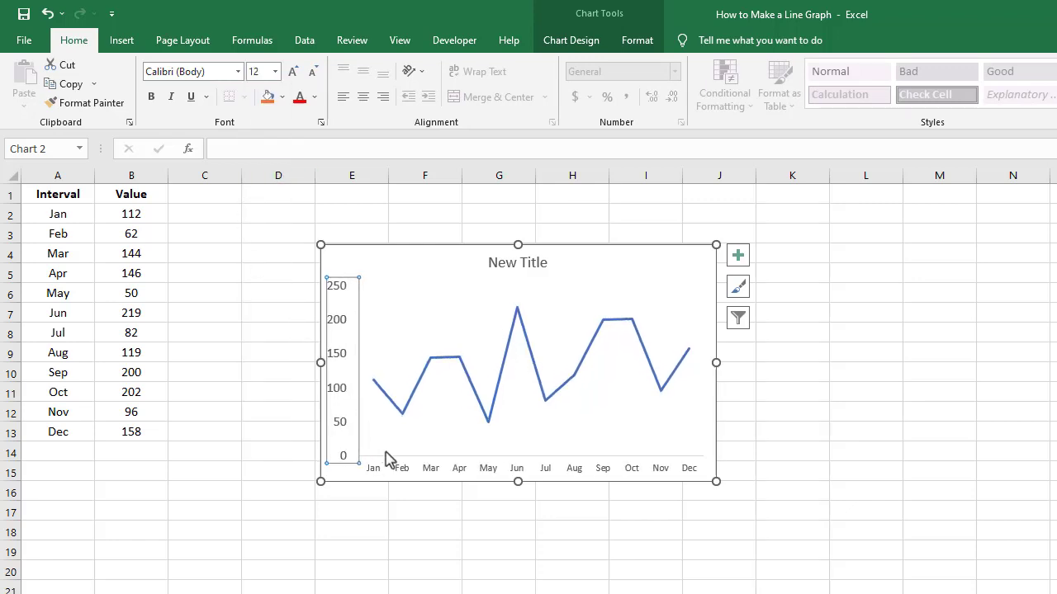
{"action": "left_click", "coordinate": [528, 468]}
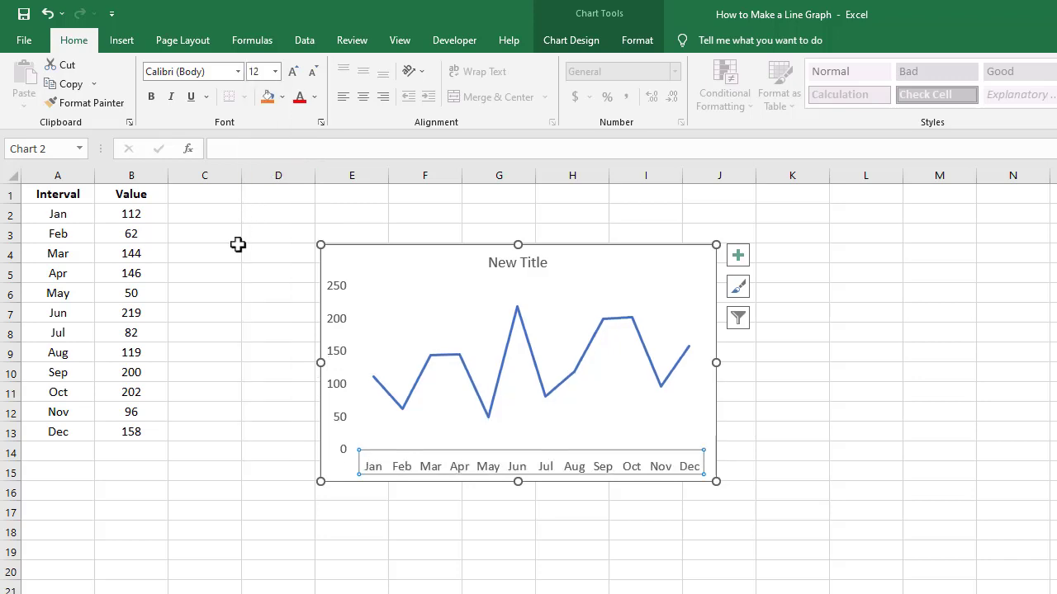
{"action": "left_click", "coordinate": [204, 292]}
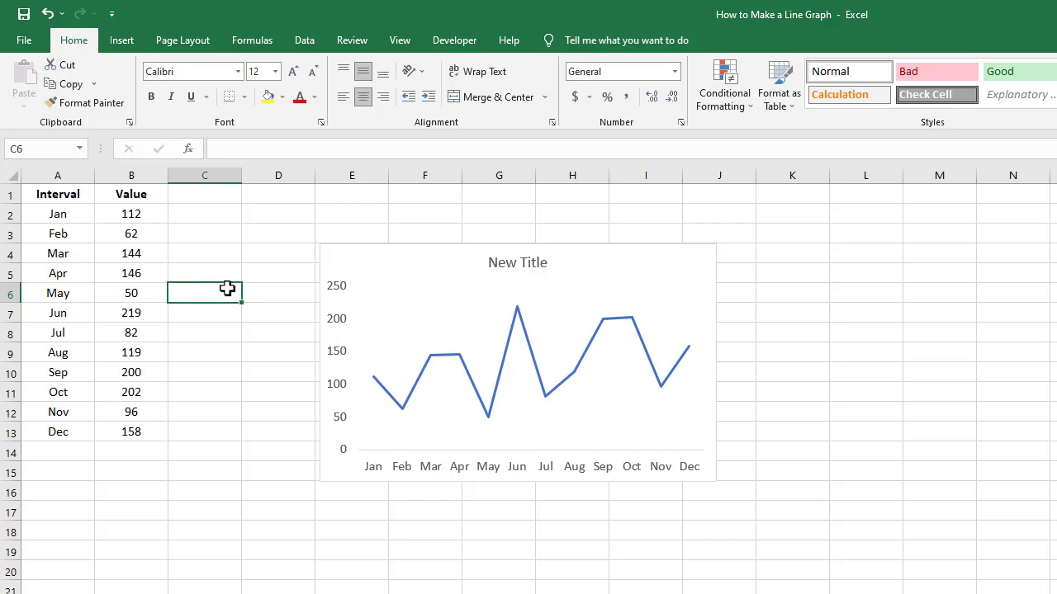
{"action": "mouse_move", "coordinate": [227, 289]}
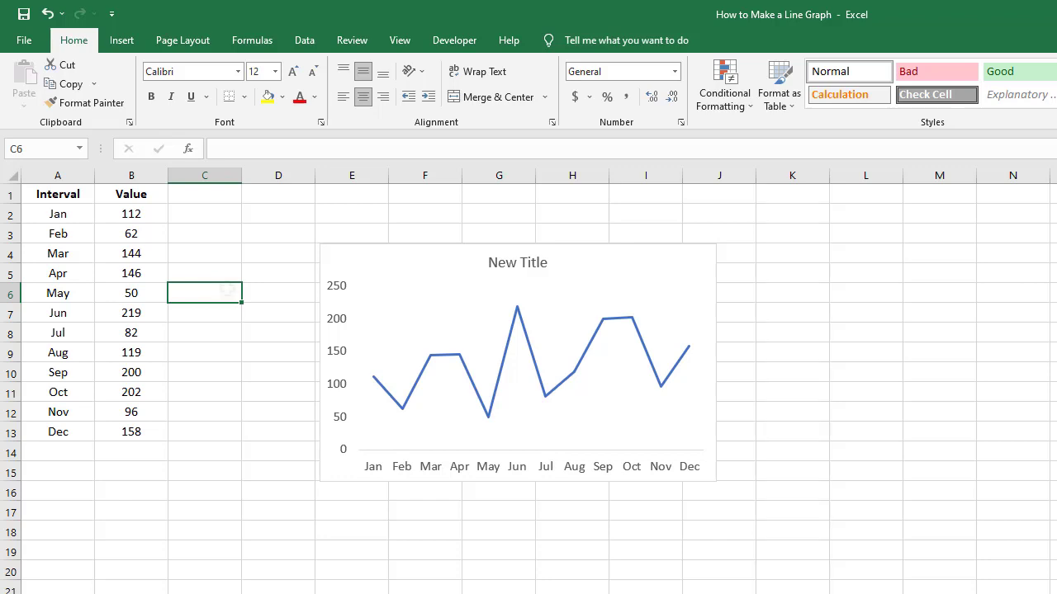